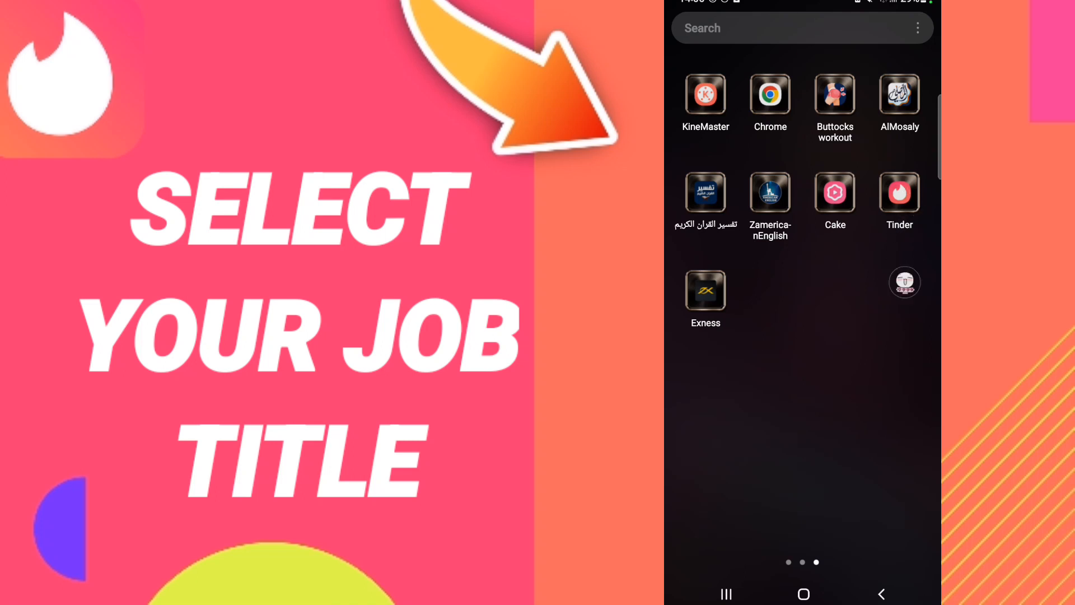
Launch Tinder from the Android home screen to reach the swiping feed
{"action": "left_click", "coordinate": [898, 192]}
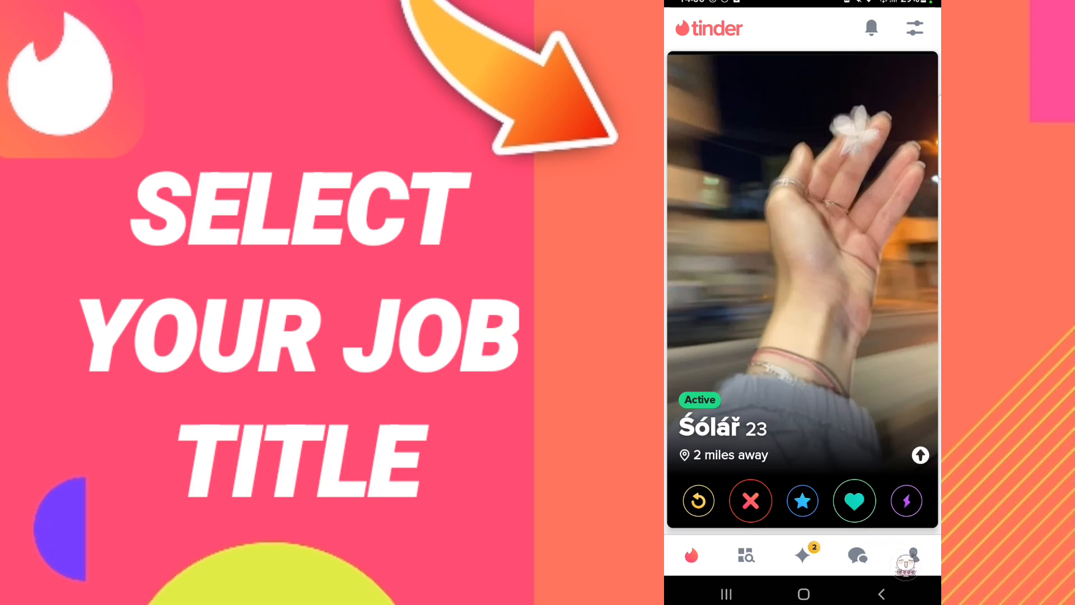
{"action": "left_click", "coordinate": [913, 555]}
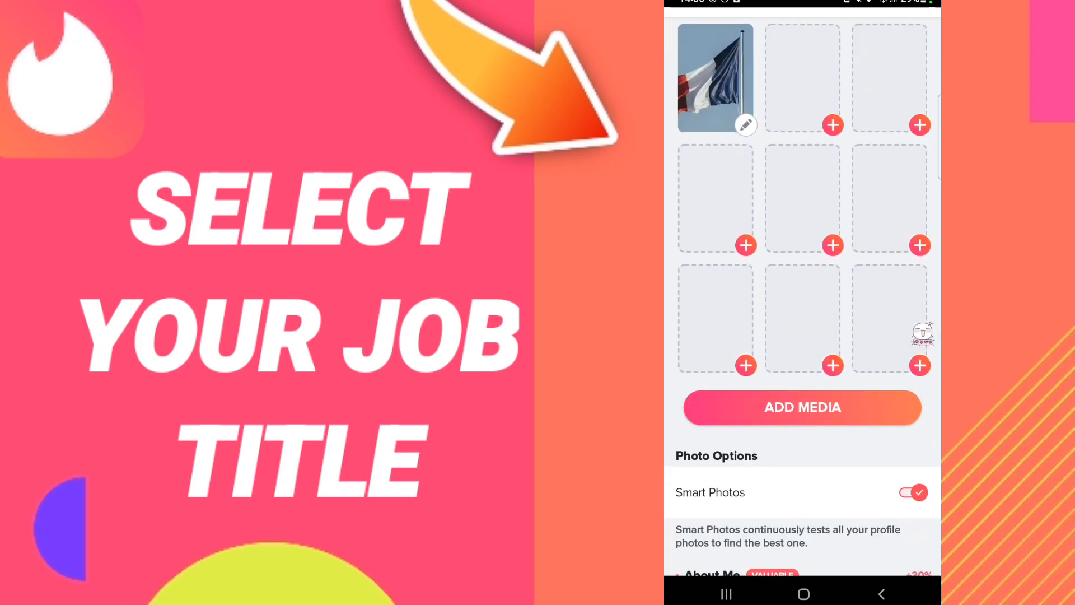
Enter 'jkhhj' as the Job Title on the profile edit page
{"action": "scroll", "scroll_direction": "down", "scroll_amount": 3}
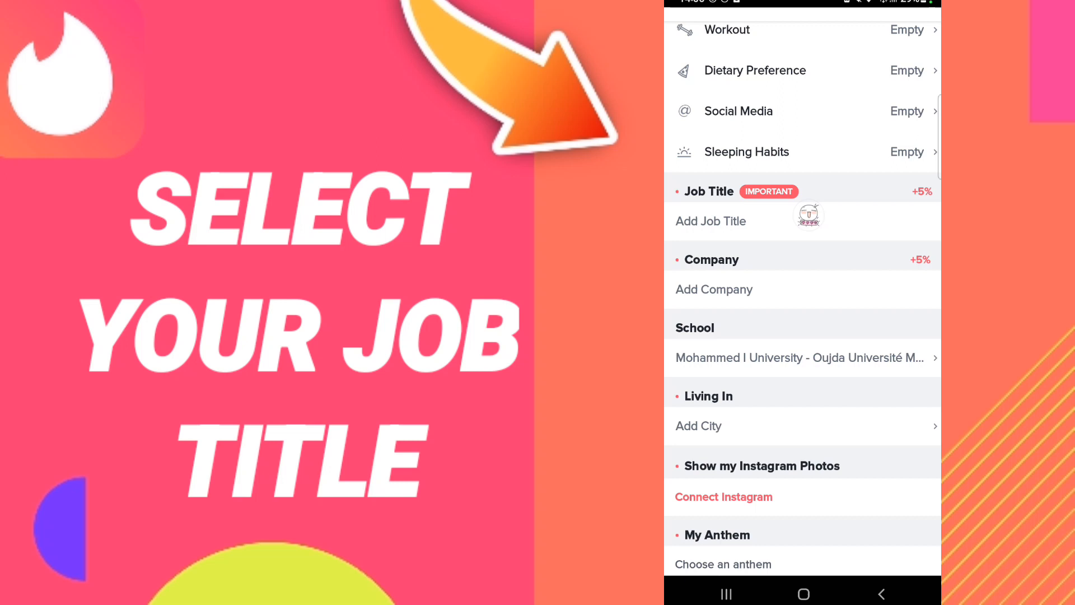
{"action": "left_click", "coordinate": [710, 221]}
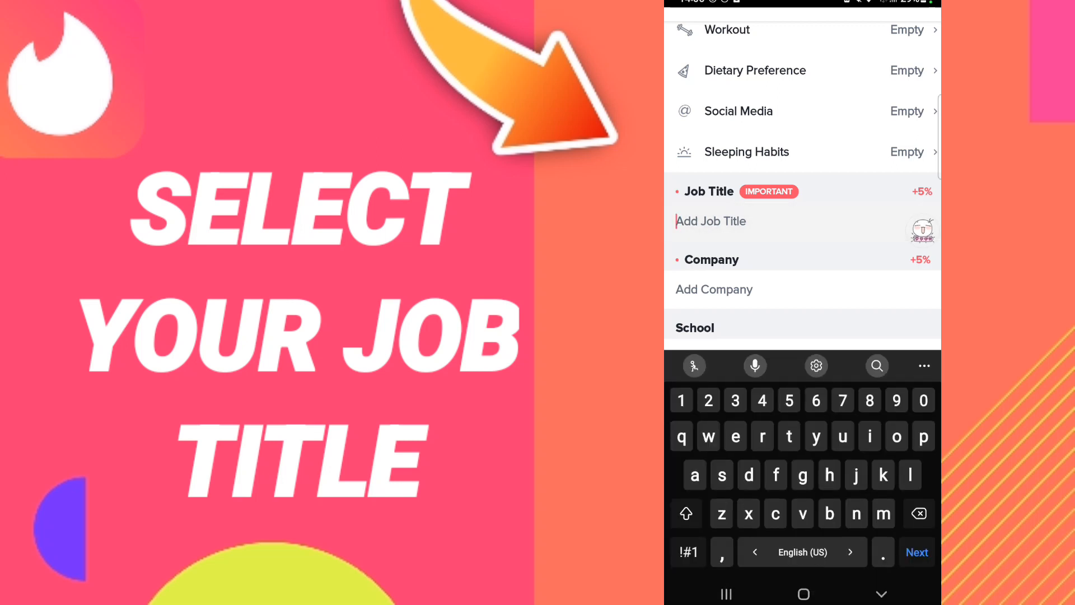
{"action": "type", "text": "jkhhj"}
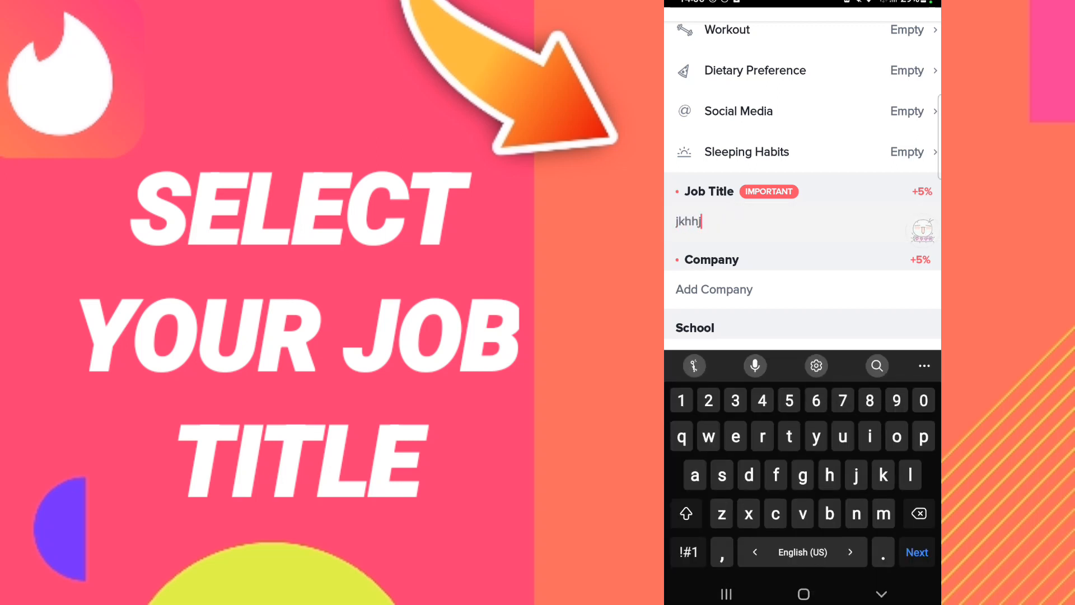